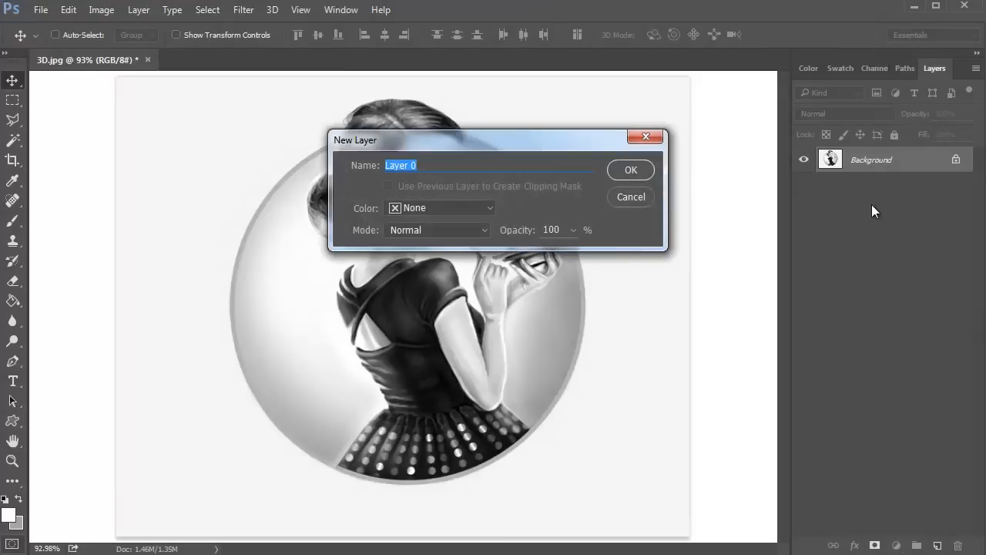
Convert the Background into a layer named Left and duplicate it as Left copy
{"action": "type", "text": "Left"}
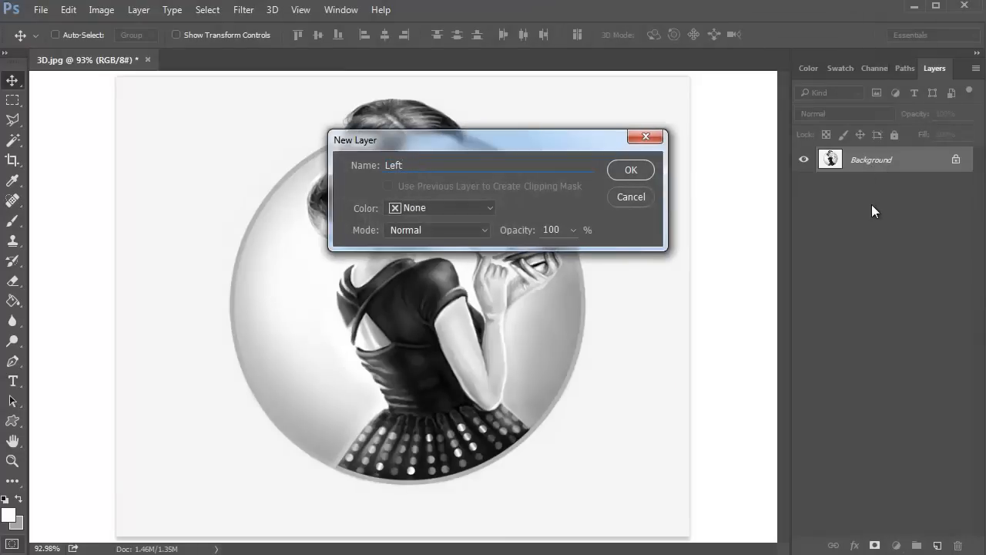
{"action": "left_click", "coordinate": [630, 170]}
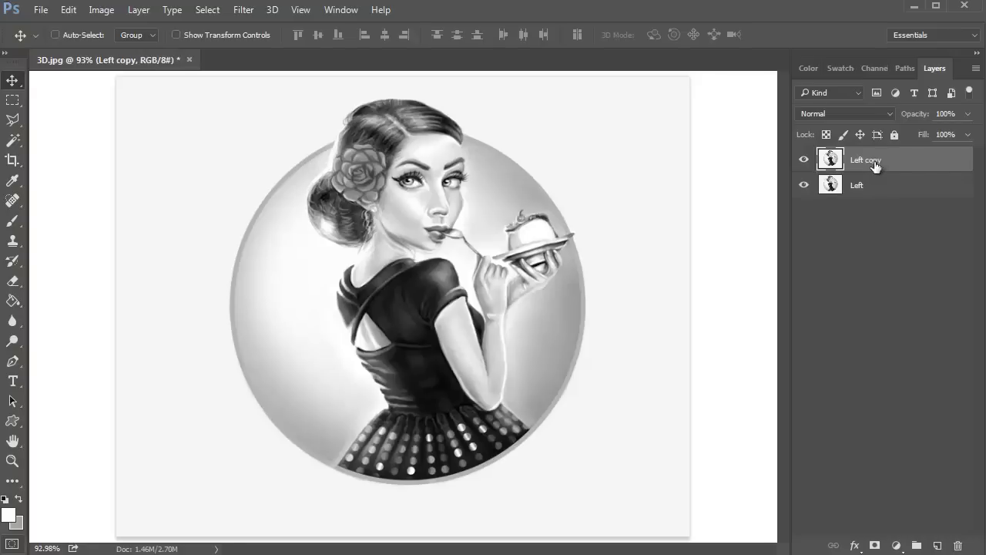
Rename the duplicate to Right and uncheck Channel R in its Blending Options
{"action": "double_click", "coordinate": [864, 158]}
{"action": "type", "text": "Right"}
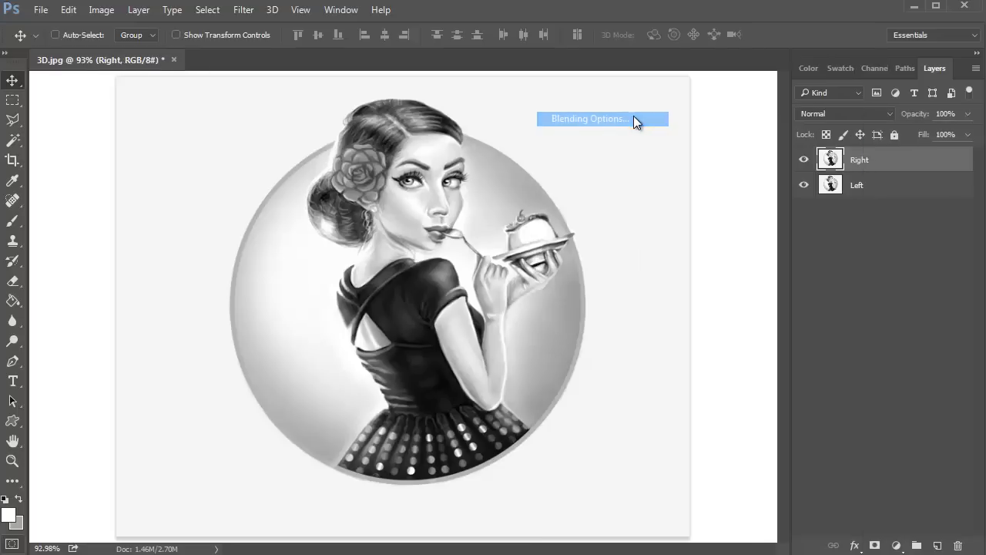
{"action": "left_click", "coordinate": [589, 117]}
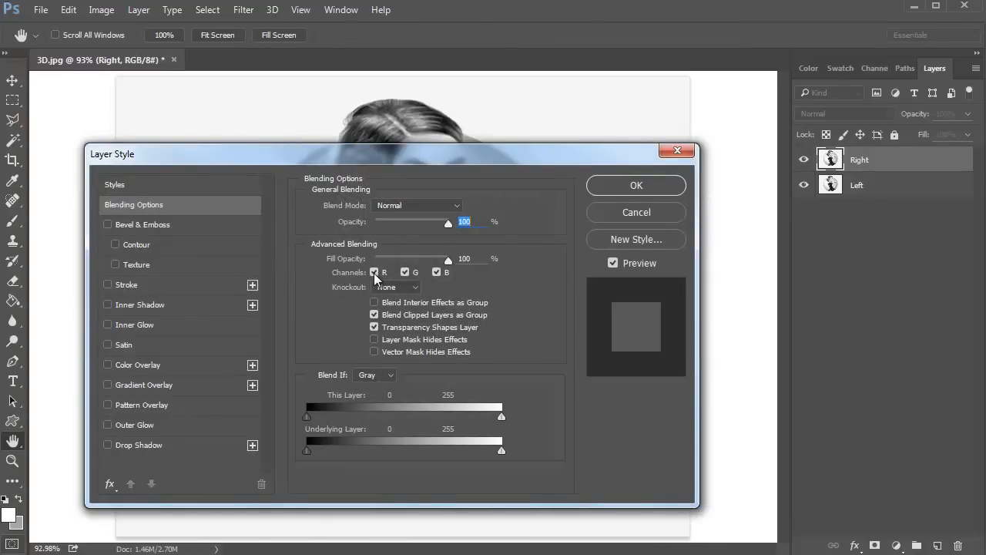
{"action": "left_click", "coordinate": [375, 271]}
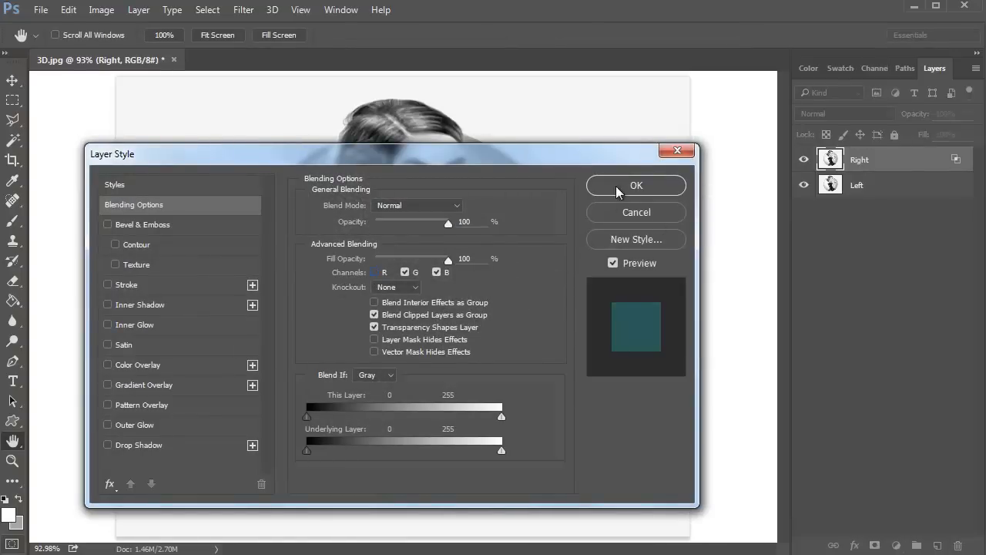
{"action": "left_click", "coordinate": [634, 185]}
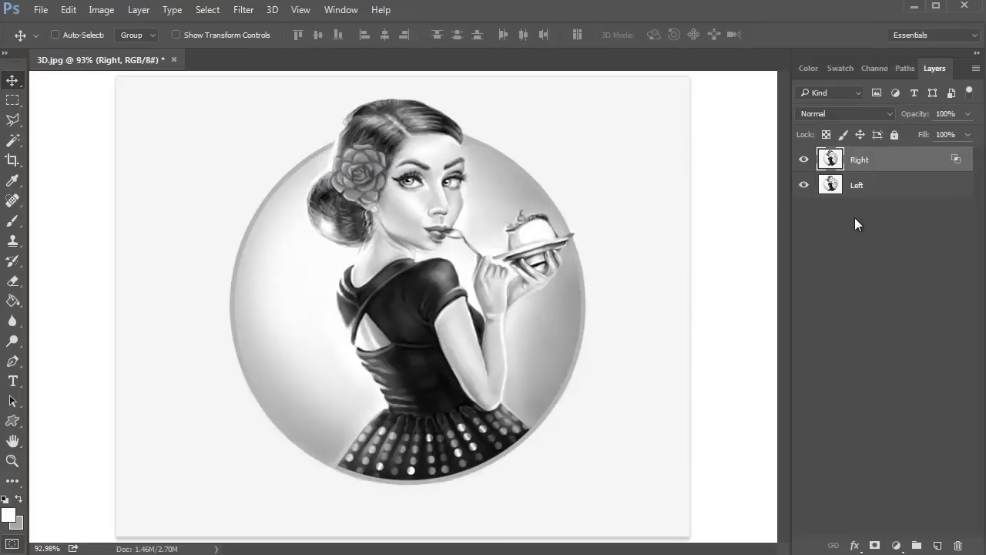
Uncheck Channel G in the Left layer's Blending Options
{"action": "right_click", "coordinate": [856, 185]}
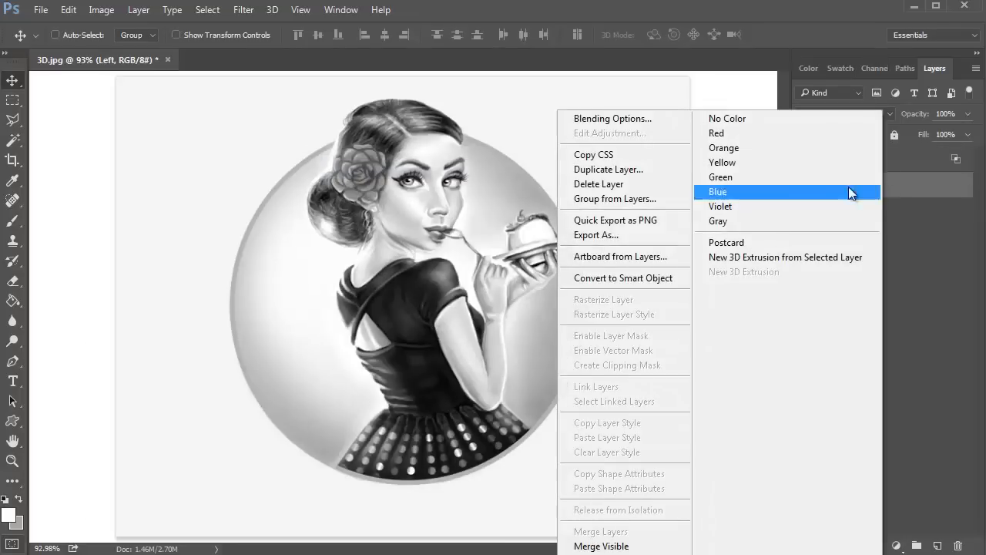
{"action": "left_click", "coordinate": [613, 117]}
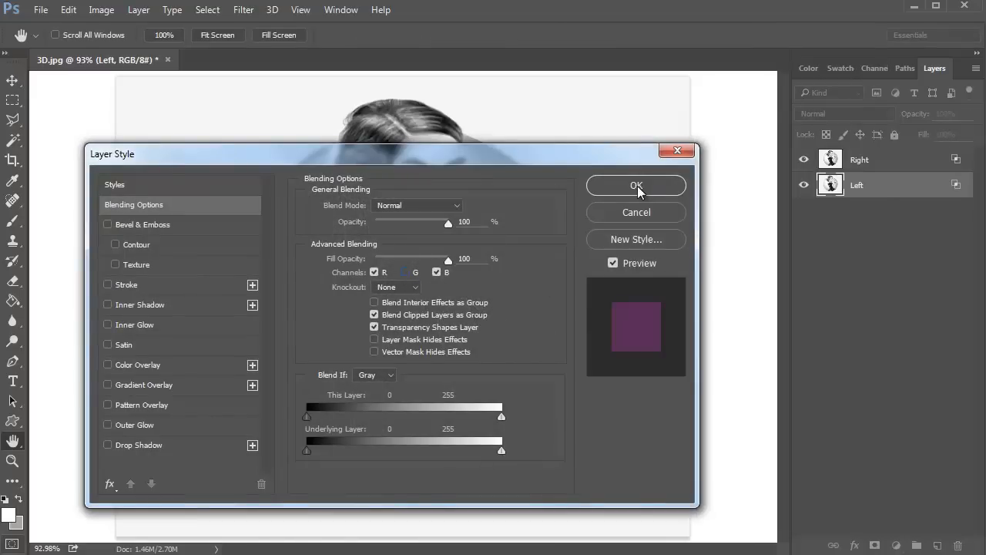
{"action": "left_click", "coordinate": [635, 185]}
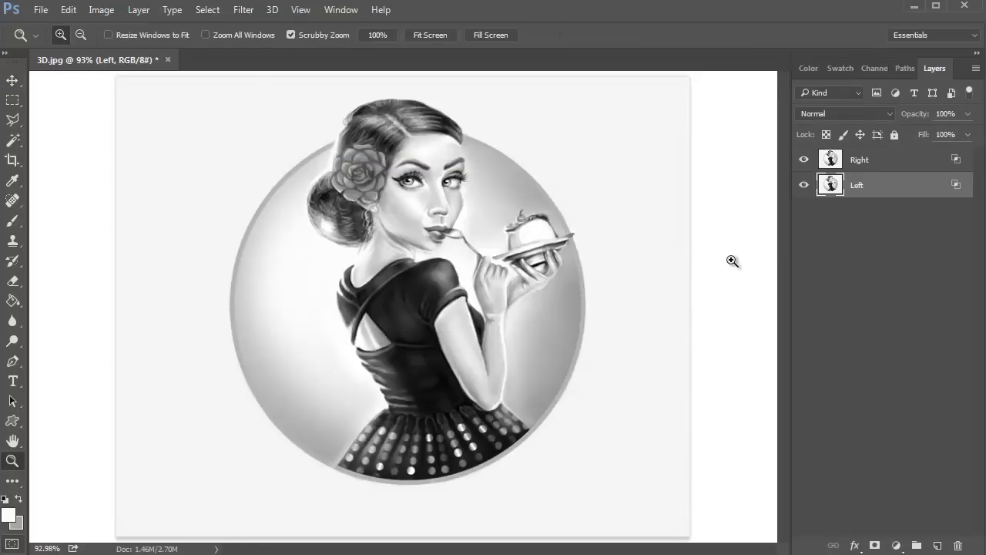
Nudge Left and Right layers apart horizontally for the red-cyan effect, then crop off the colored edge strips
{"action": "left_click", "coordinate": [12, 80]}
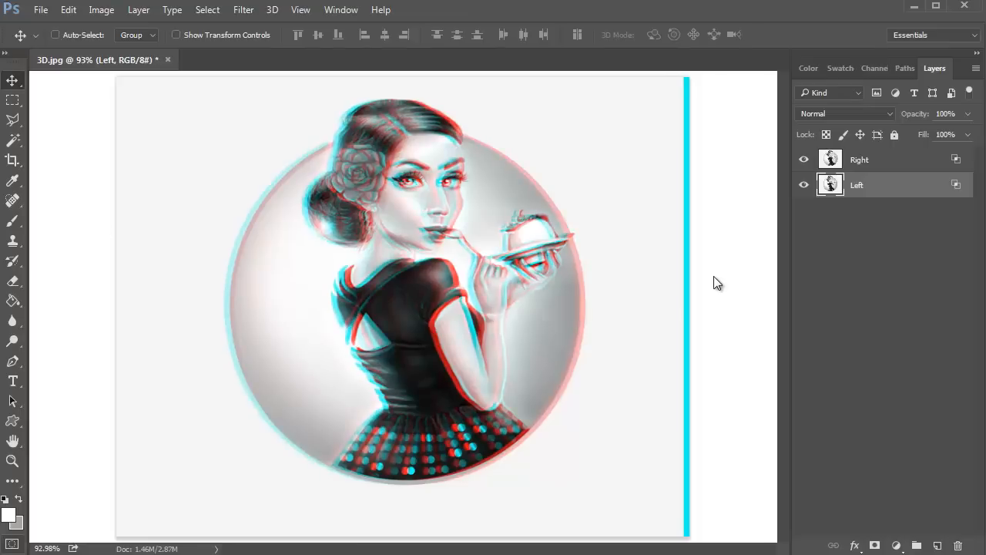
{"action": "left_click", "coordinate": [860, 159]}
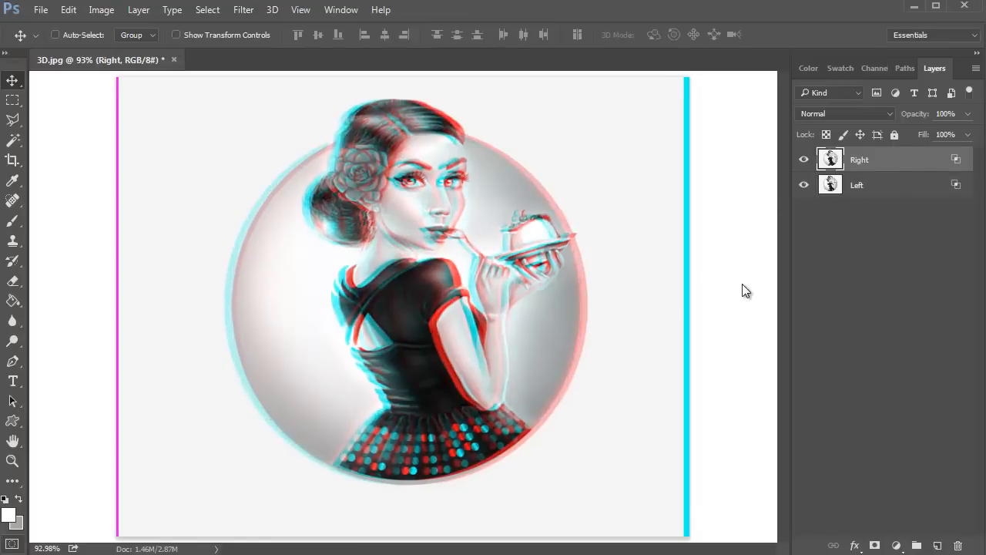
{"action": "left_click", "coordinate": [13, 159]}
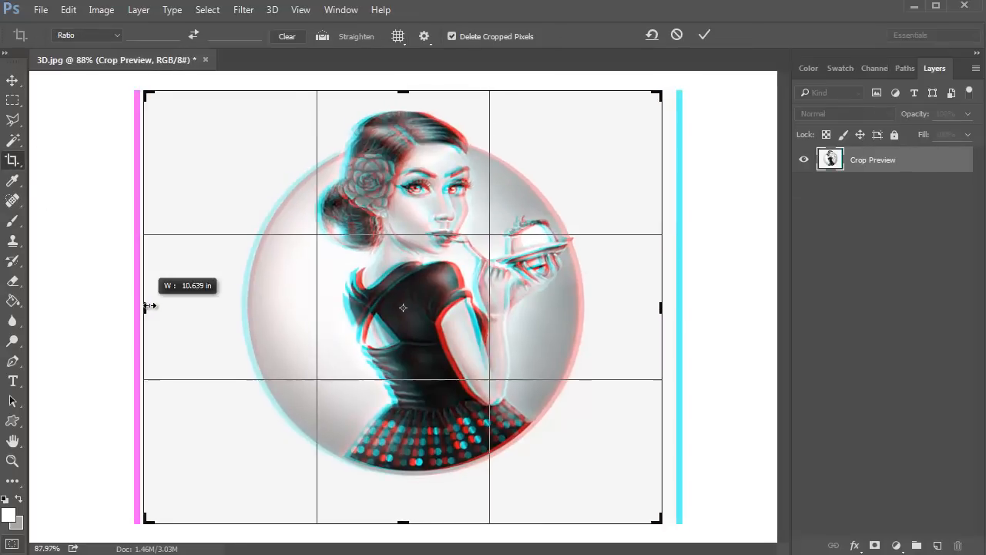
{"action": "left_click", "coordinate": [703, 34]}
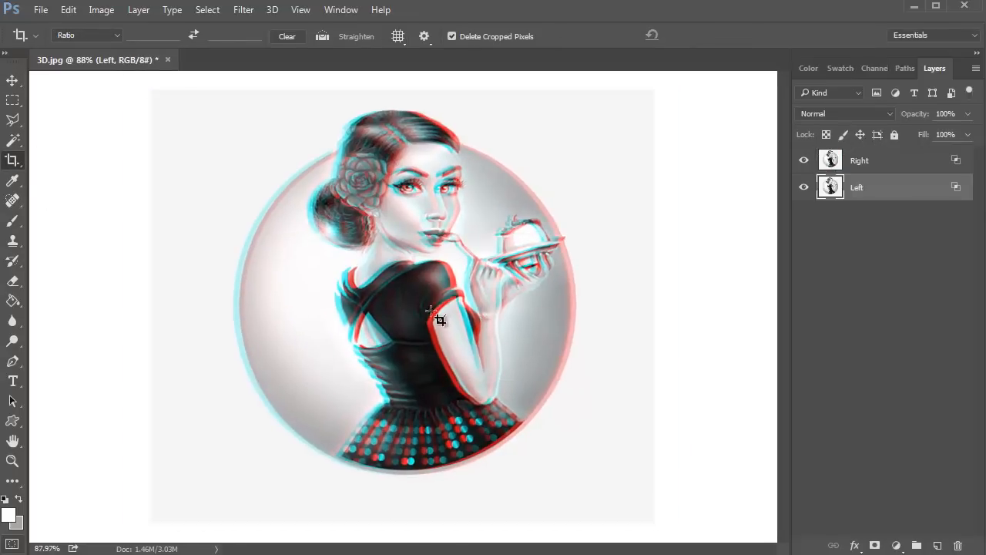